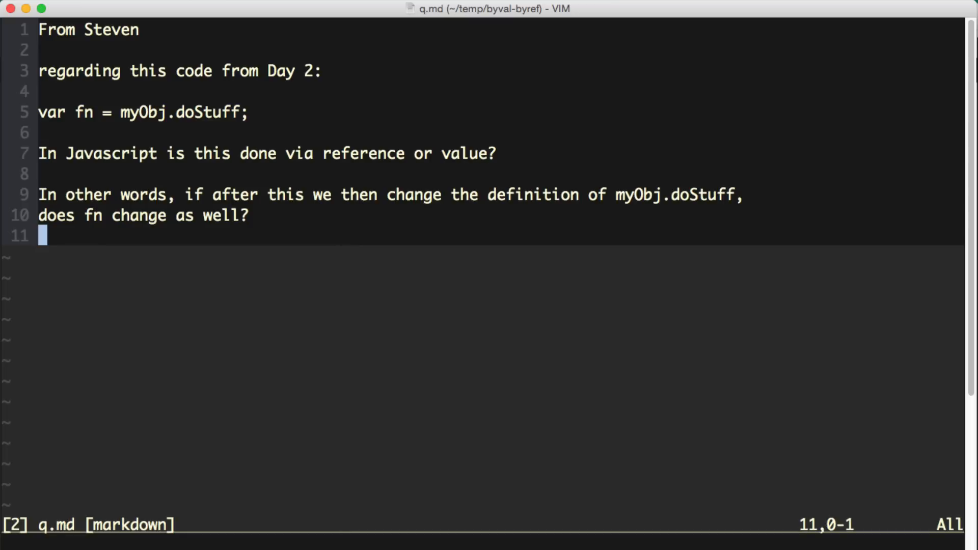
pyautogui.moveTo(305, 9)
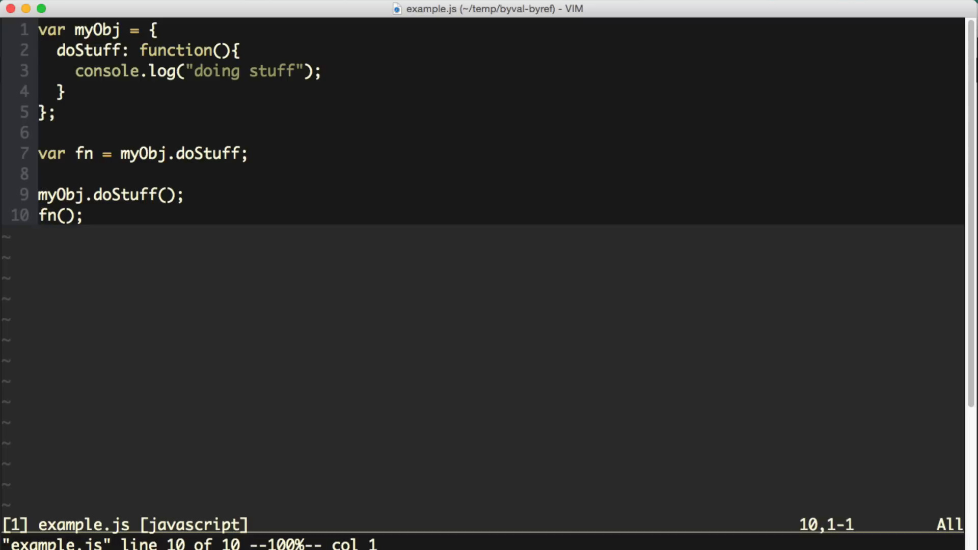
# - Highlight the doStuff and console.log lines, then open blank lines above the myObj.doStuff() call
pyautogui.press('gg')
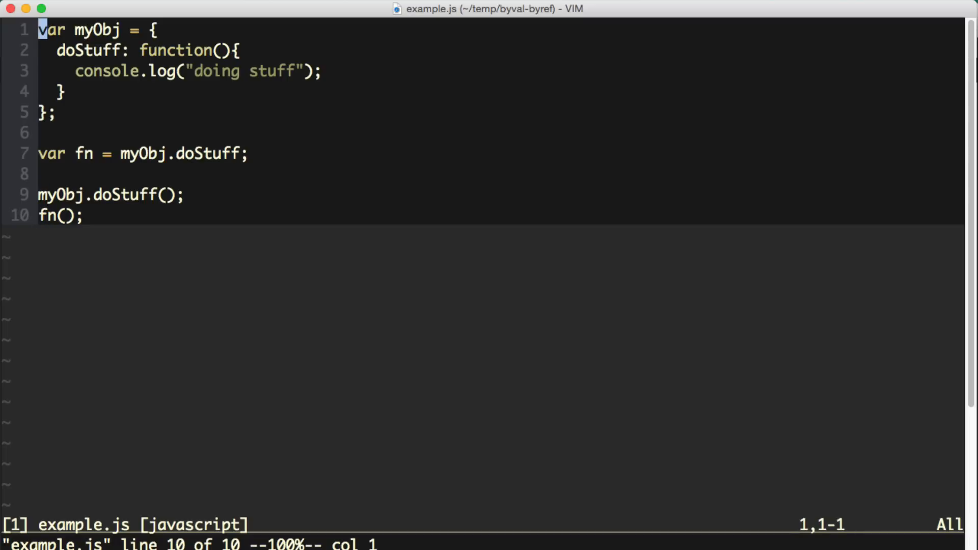
pyautogui.press('j')
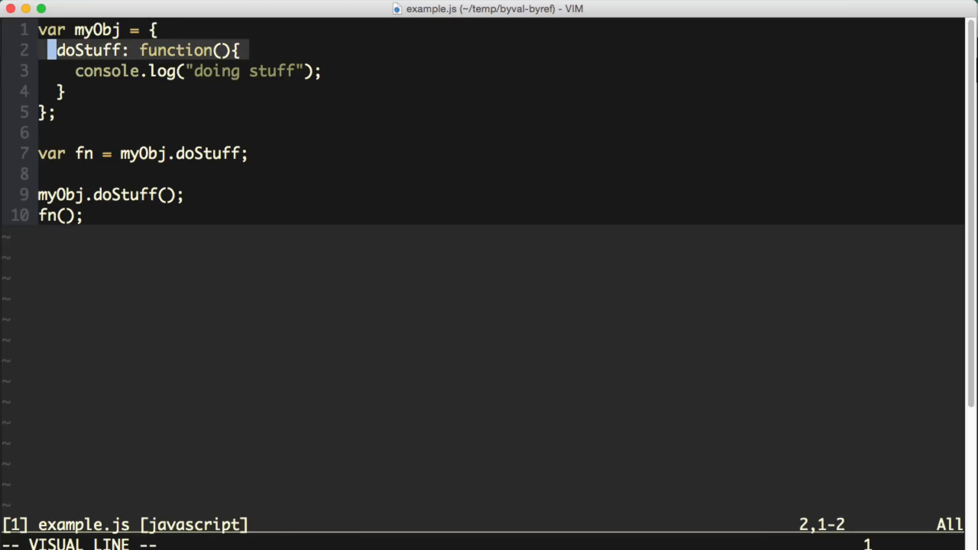
pyautogui.press('j')
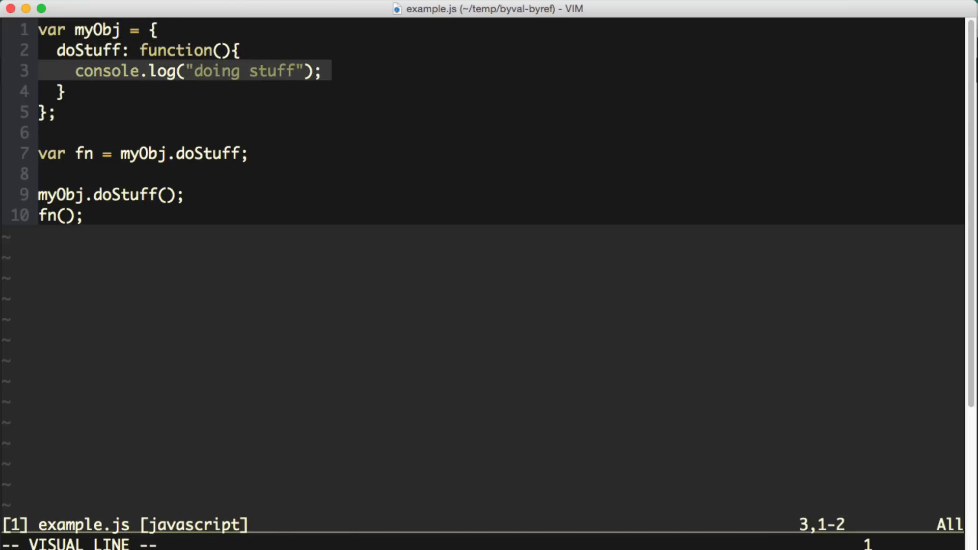
pyautogui.press('j')
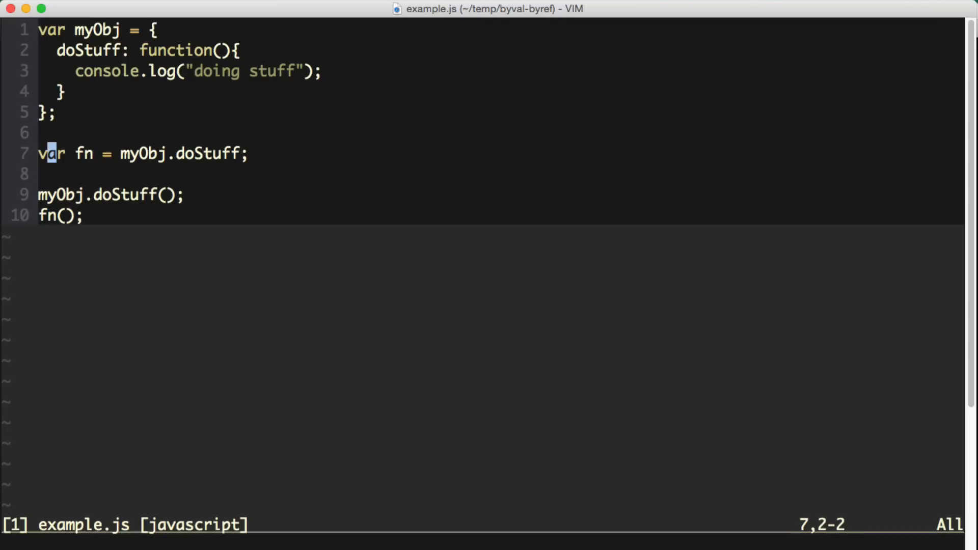
pyautogui.press('V')
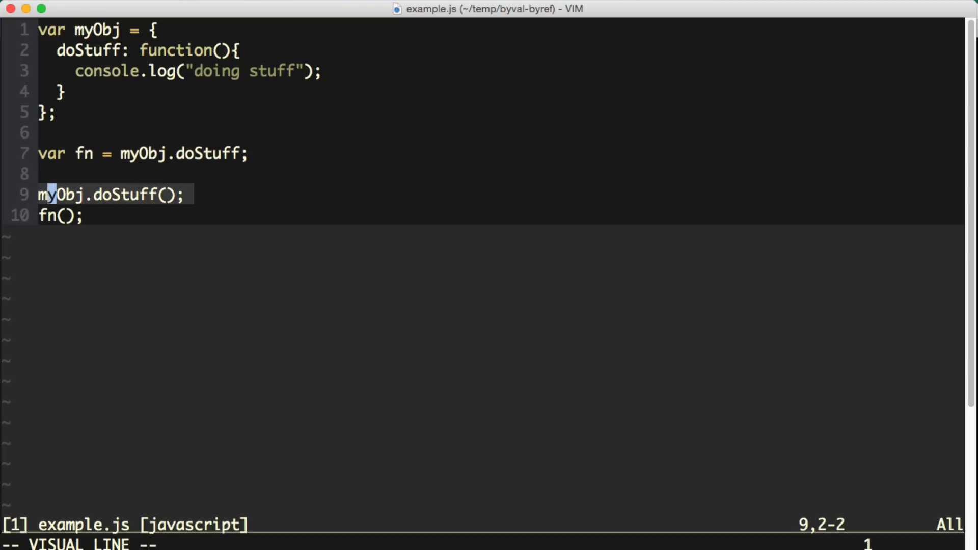
pyautogui.press('j')
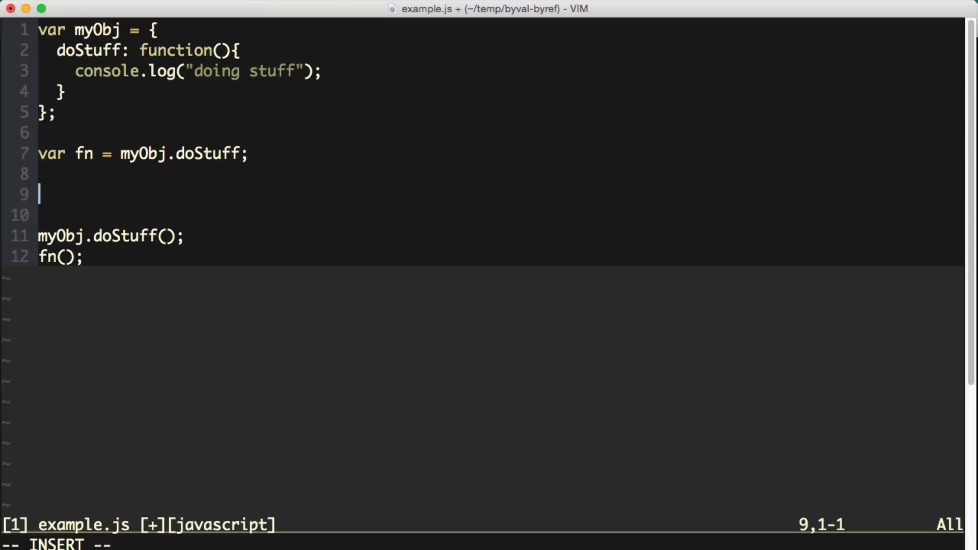
# - Enter myObj.doStuff = function(){ console.log("this is a different function"); } on the blank lines
pyautogui.write('m')
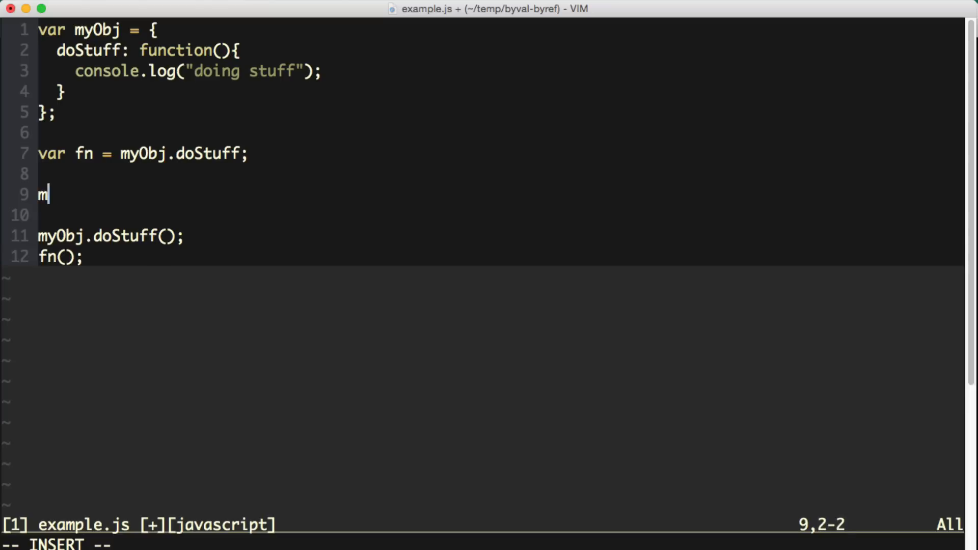
pyautogui.write('yObj.do')
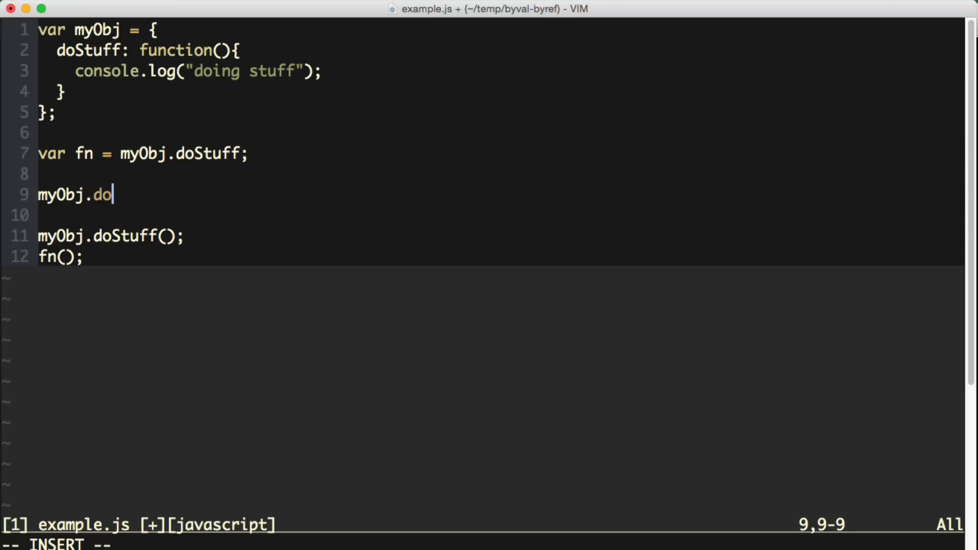
pyautogui.write('Stuff = func')
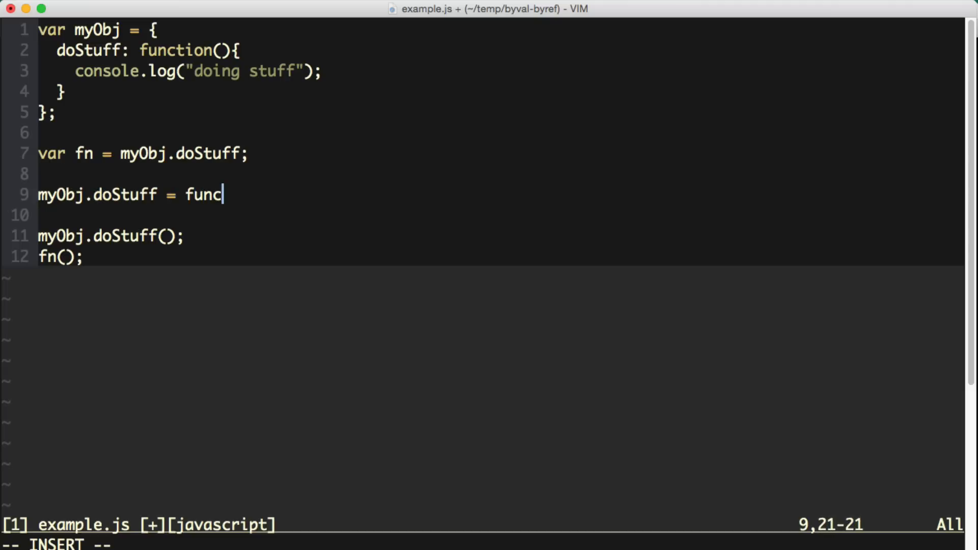
pyautogui.write('tion(){')
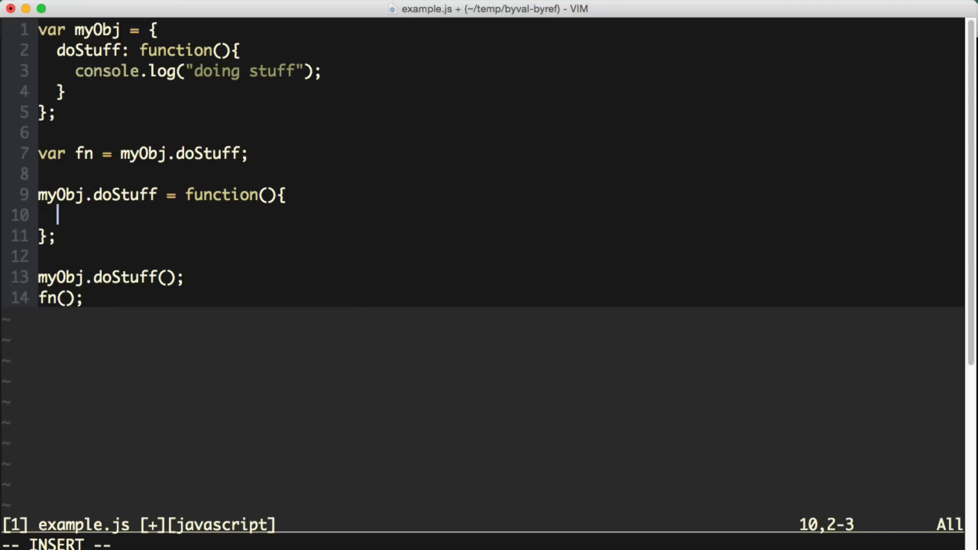
pyautogui.write('console.og')
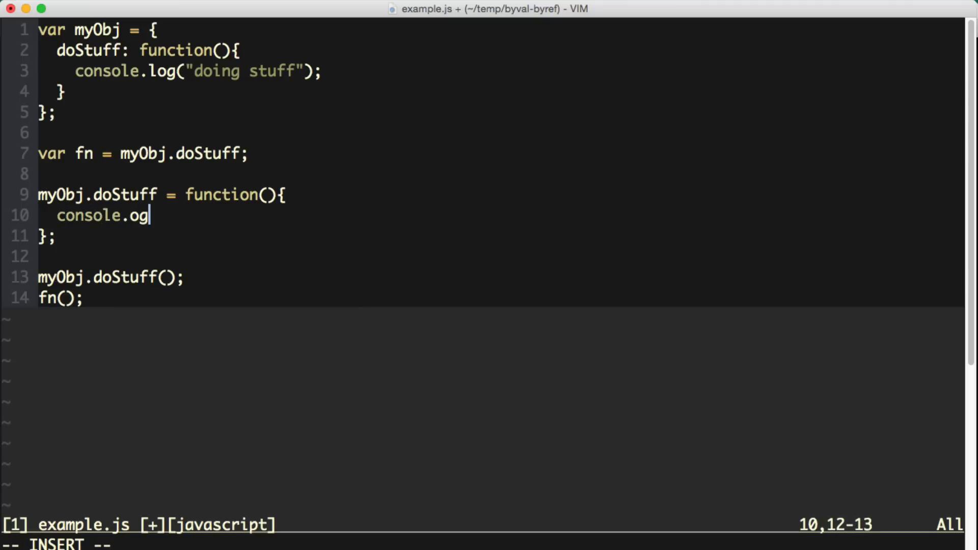
pyautogui.write('l("this is a different')
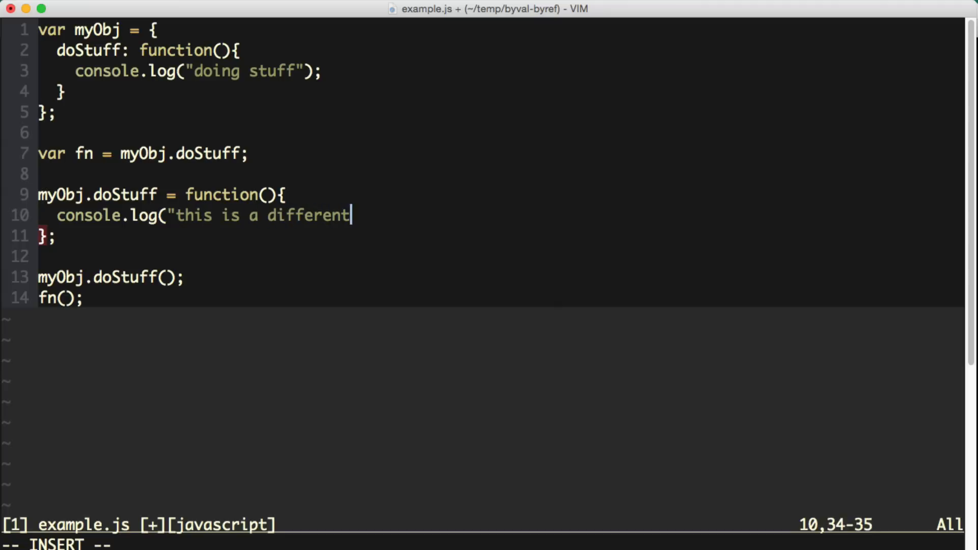
pyautogui.write('function");')
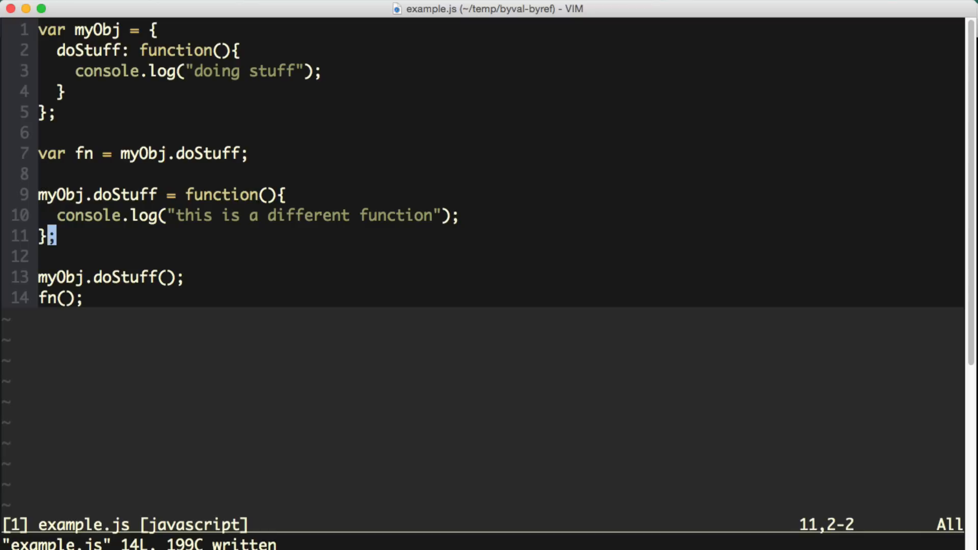
pyautogui.press('V')
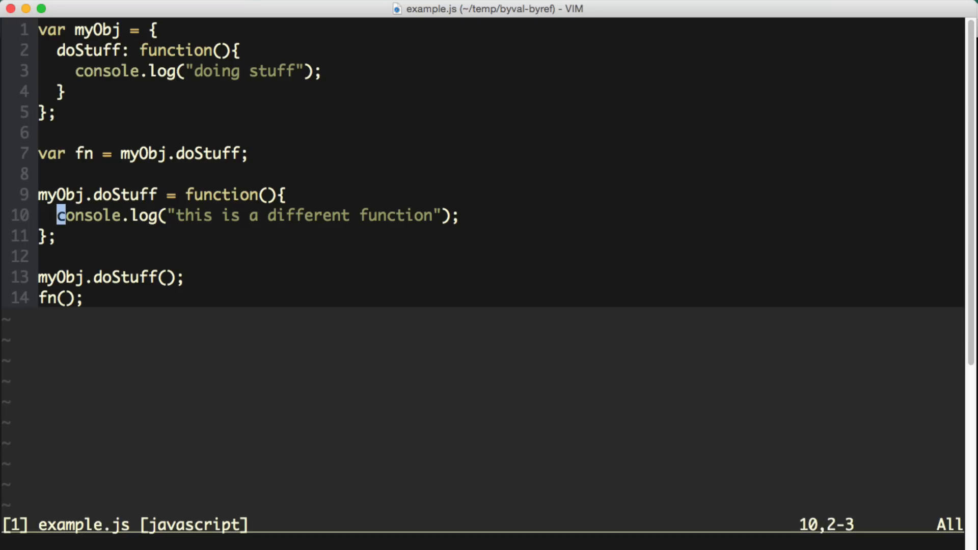
pyautogui.press('V')
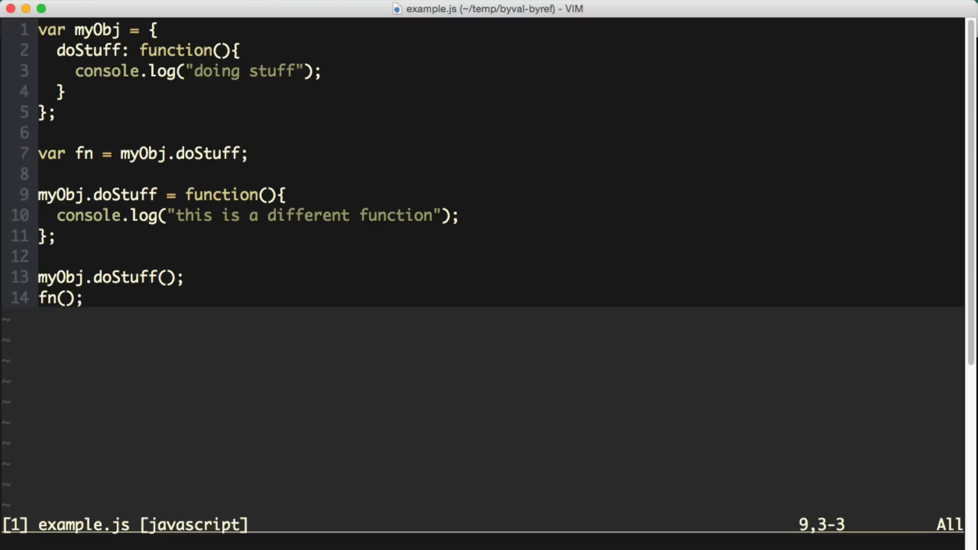
pyautogui.press('V')
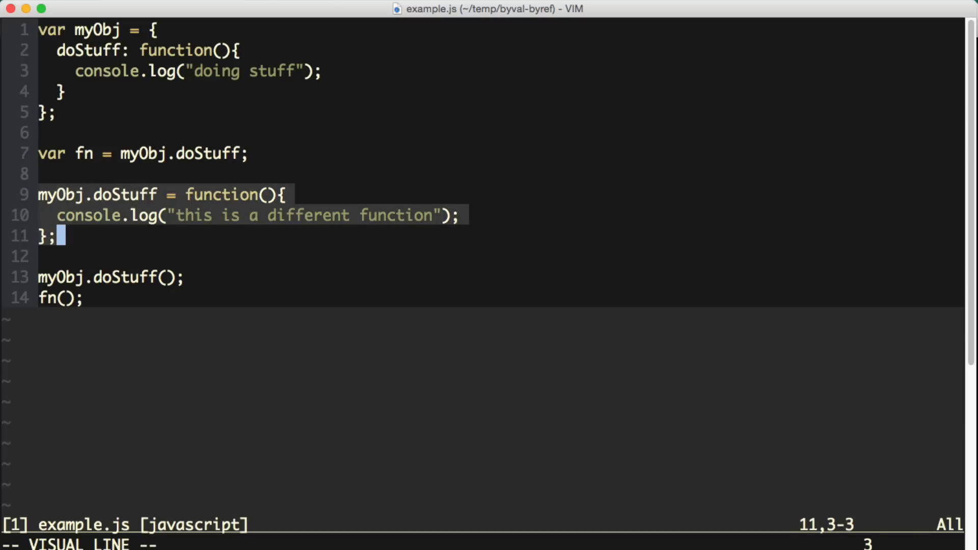
pyautogui.press('h')
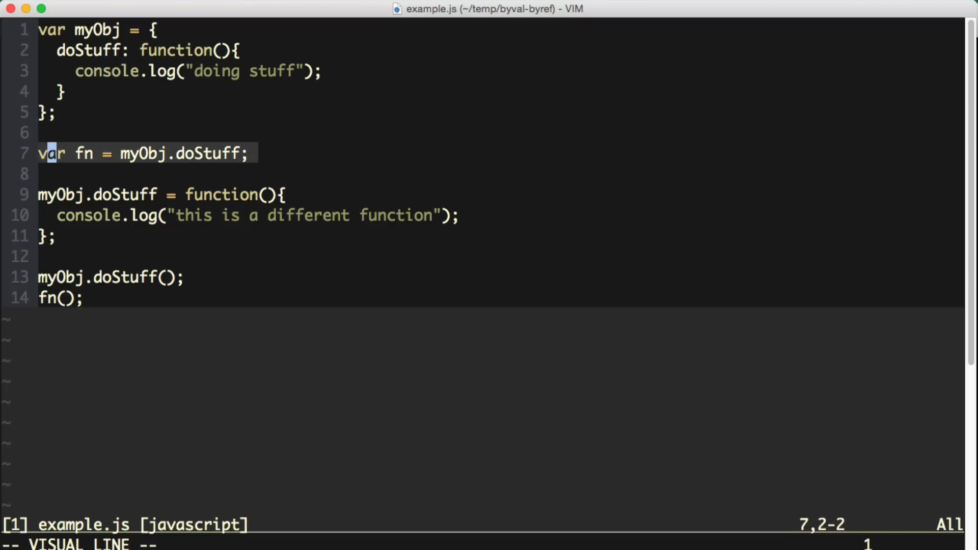
pyautogui.press('gg')
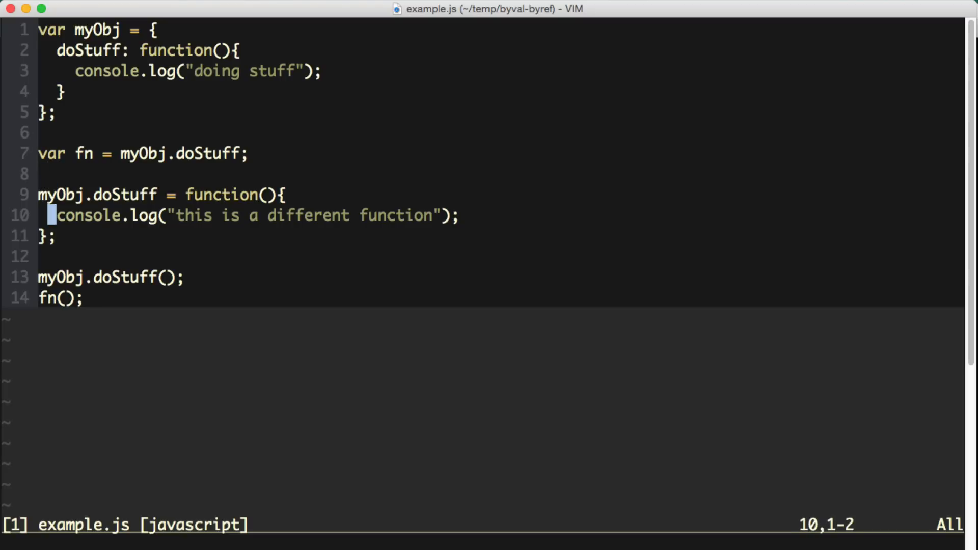
pyautogui.press('j')
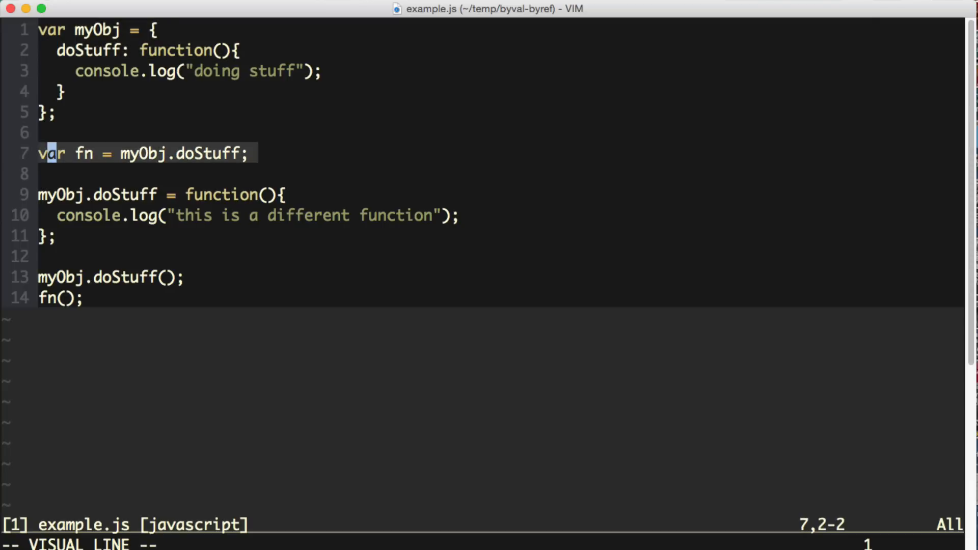
pyautogui.press('Escape')
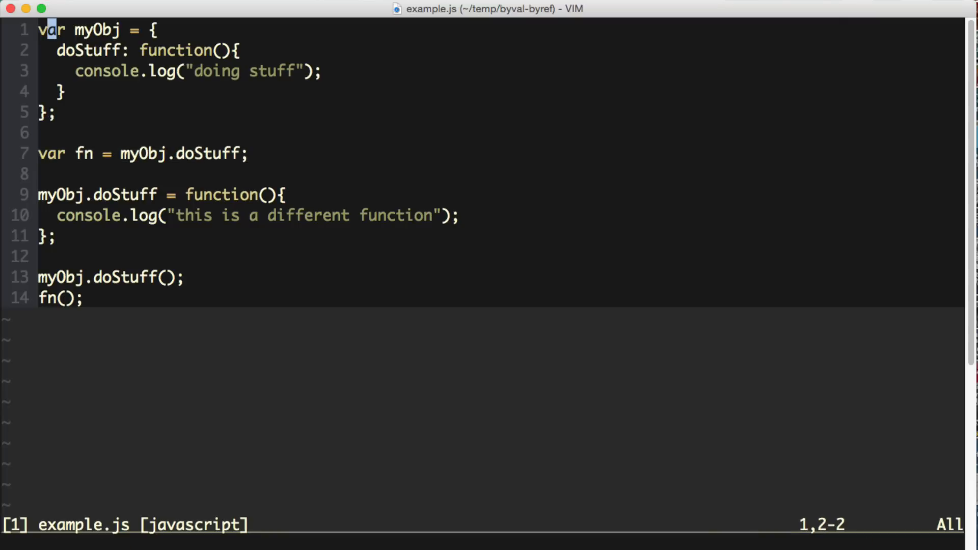
pyautogui.press('v')
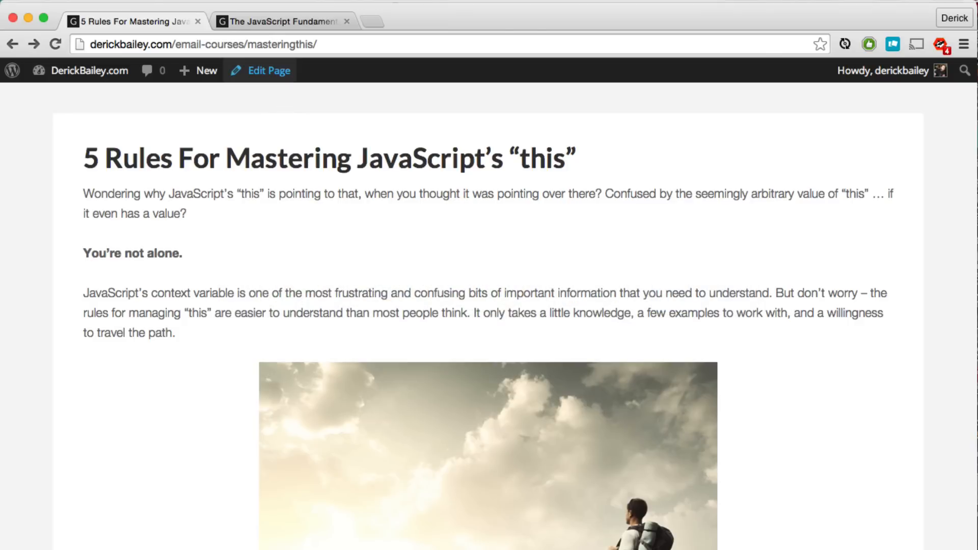
# - Close the '5 Rules' tab and scroll down to the seven-episode list
pyautogui.click(281, 20)
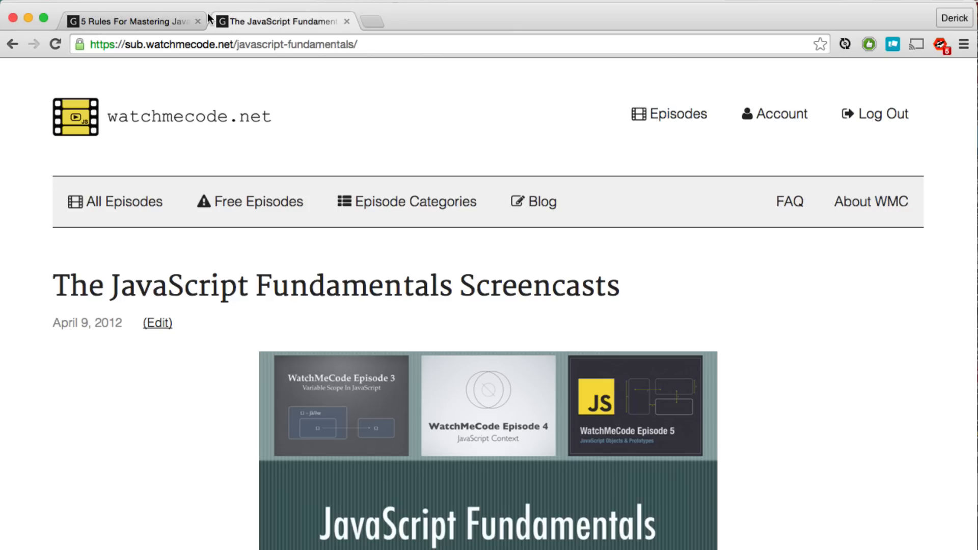
pyautogui.click(198, 21)
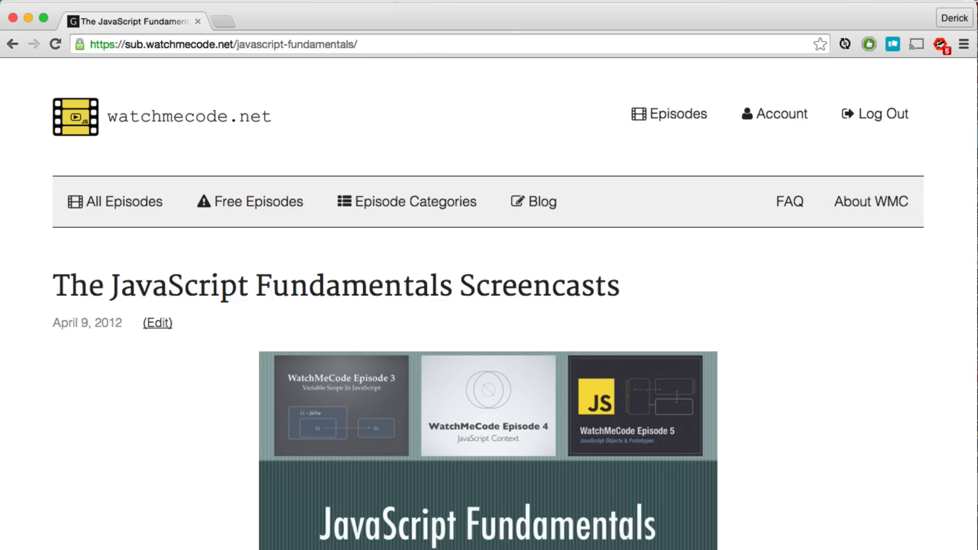
pyautogui.moveTo(909, 447)
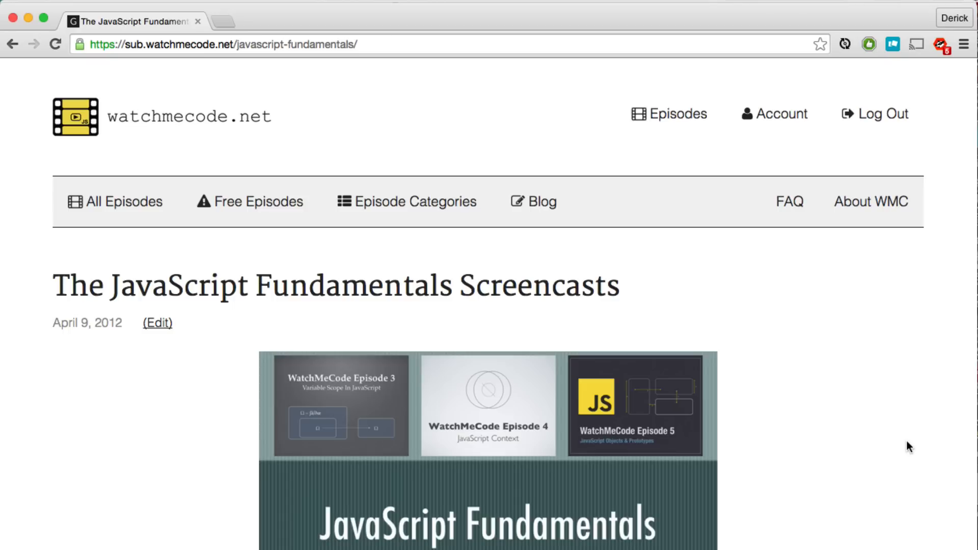
pyautogui.scroll(-3)
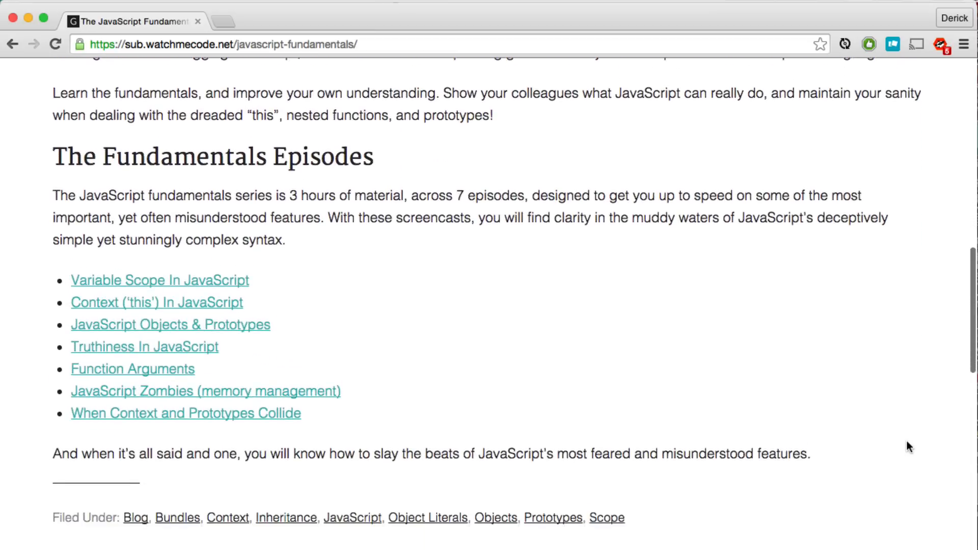
pyautogui.scroll(-3)
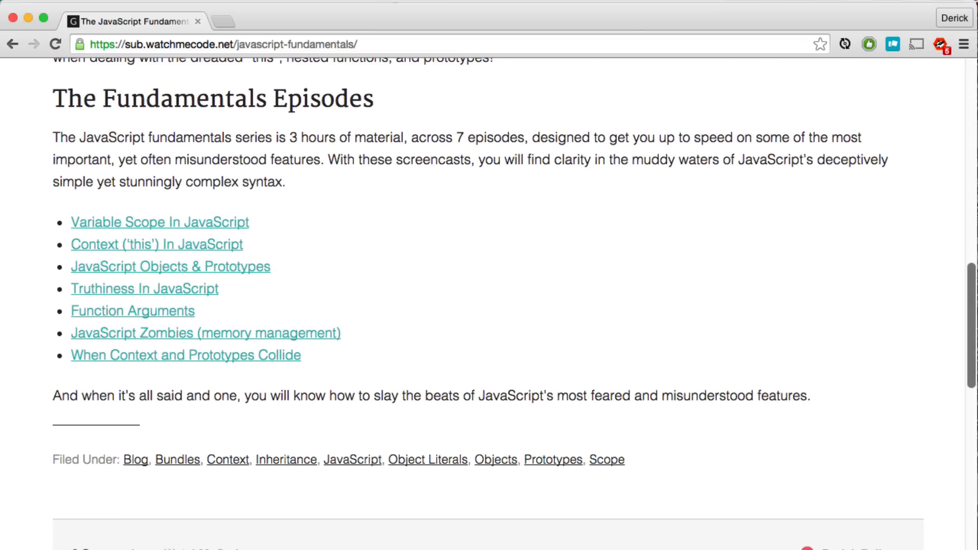